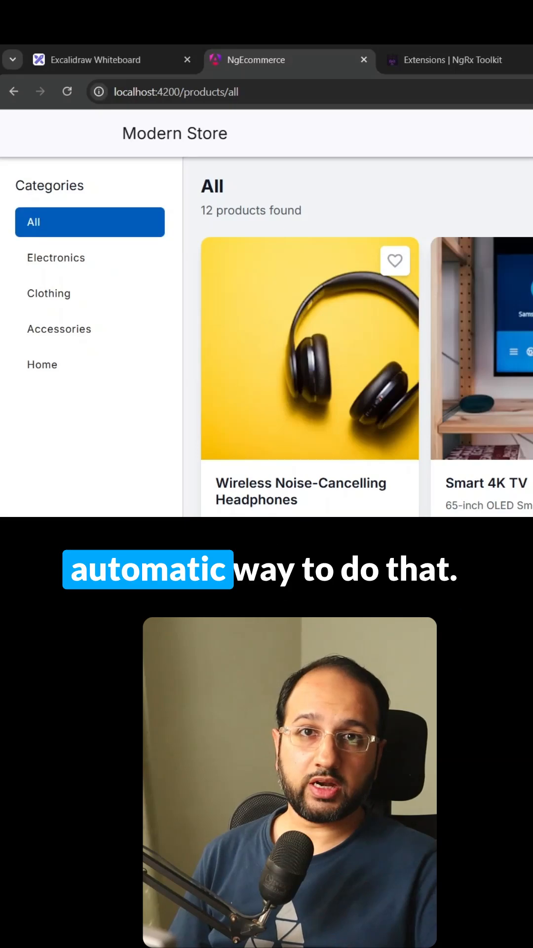
# Step: Show the NgRx Toolkit docs tab and highlight 'angulararchitects' in its address
pyautogui.click(450, 60)
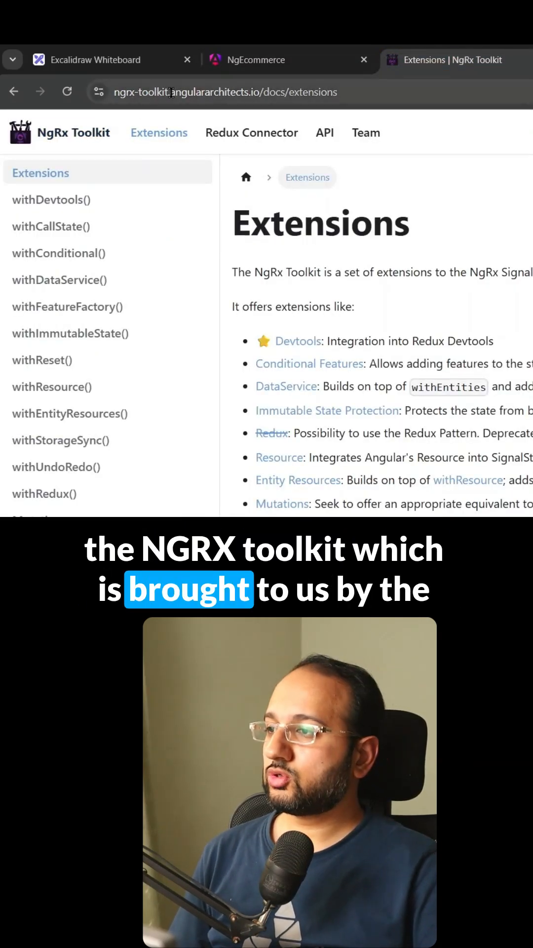
pyautogui.click(223, 92)
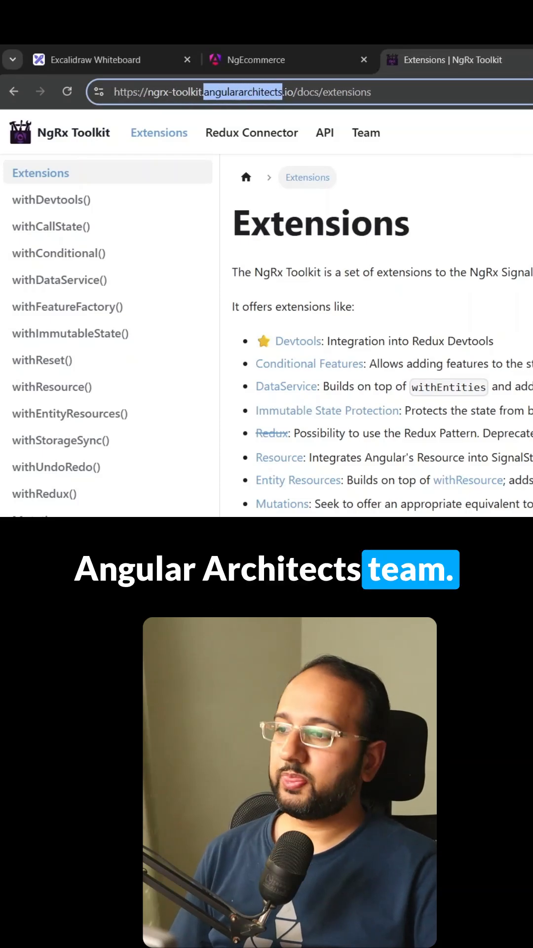
pyautogui.click(59, 440)
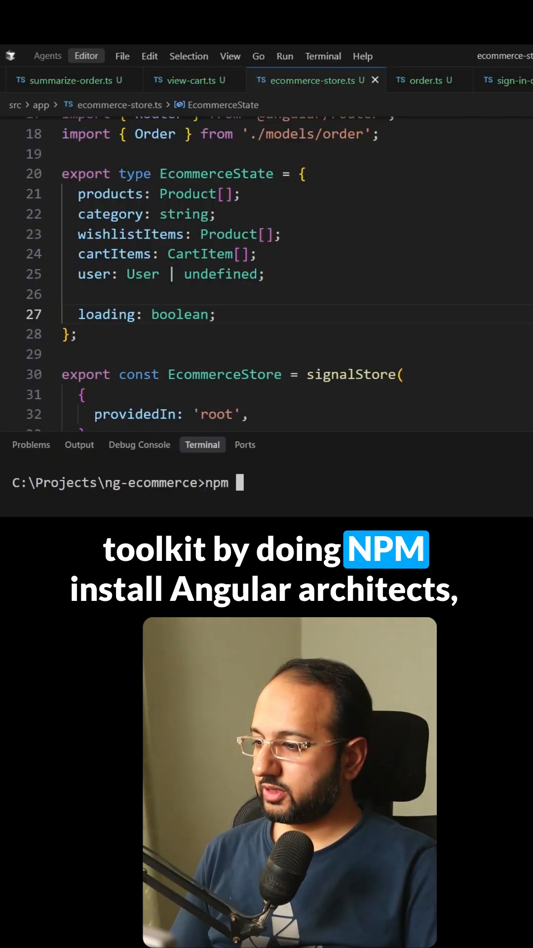
pyautogui.write('i @angular-architects/ngrx-toolkit')
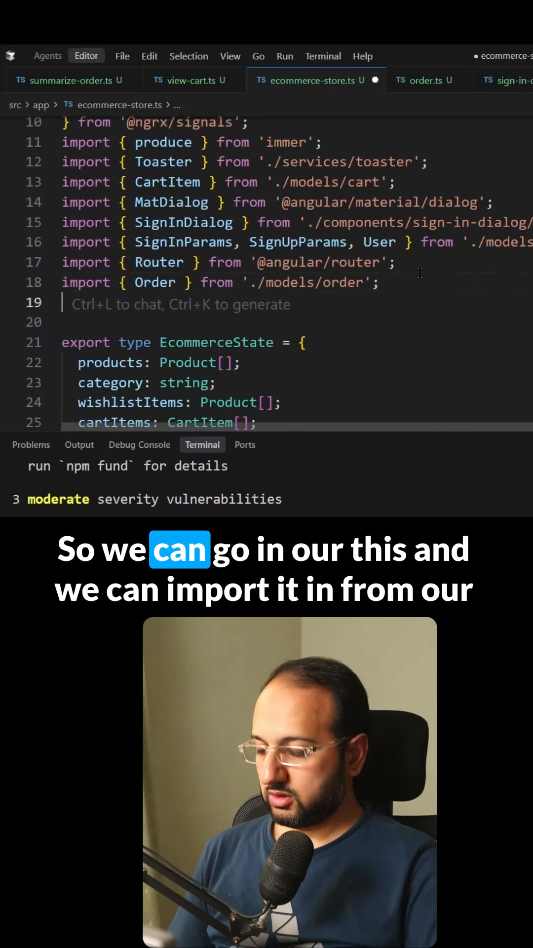
pyautogui.write('import {} from')
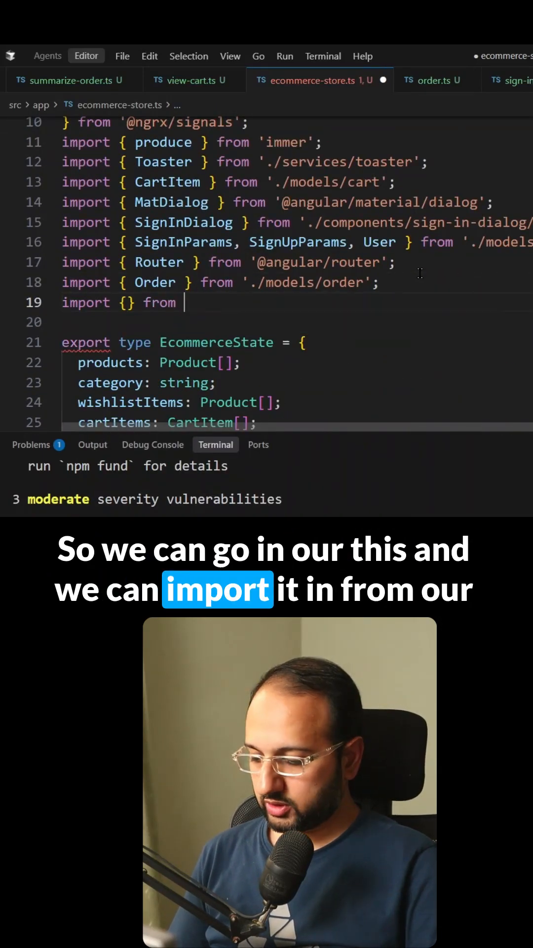
pyautogui.write("'@angular-architects/ngrx-toolkit'")
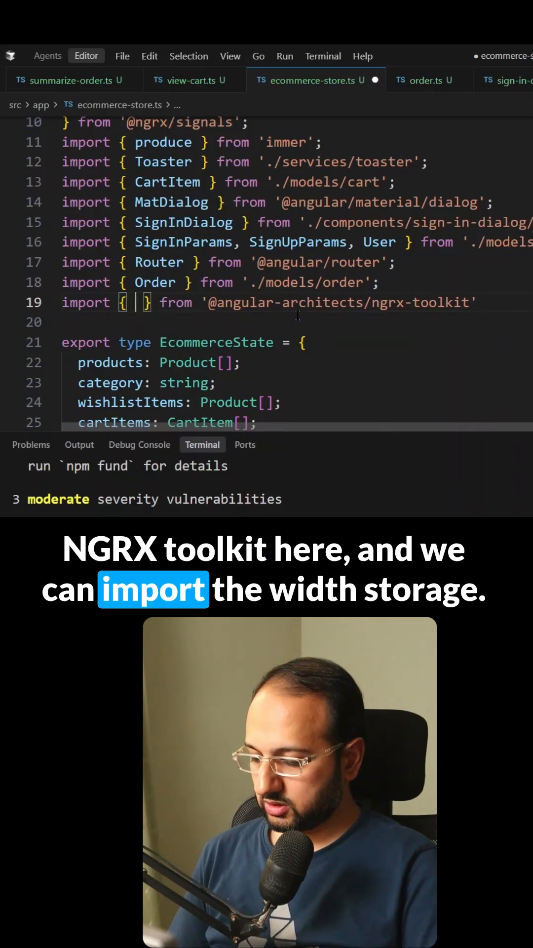
pyautogui.write('withS')
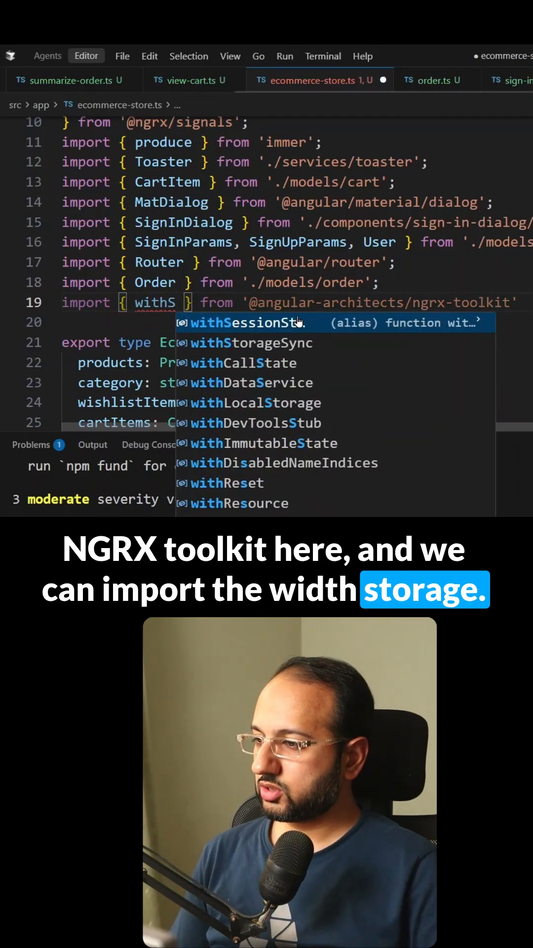
pyautogui.scroll(-3)
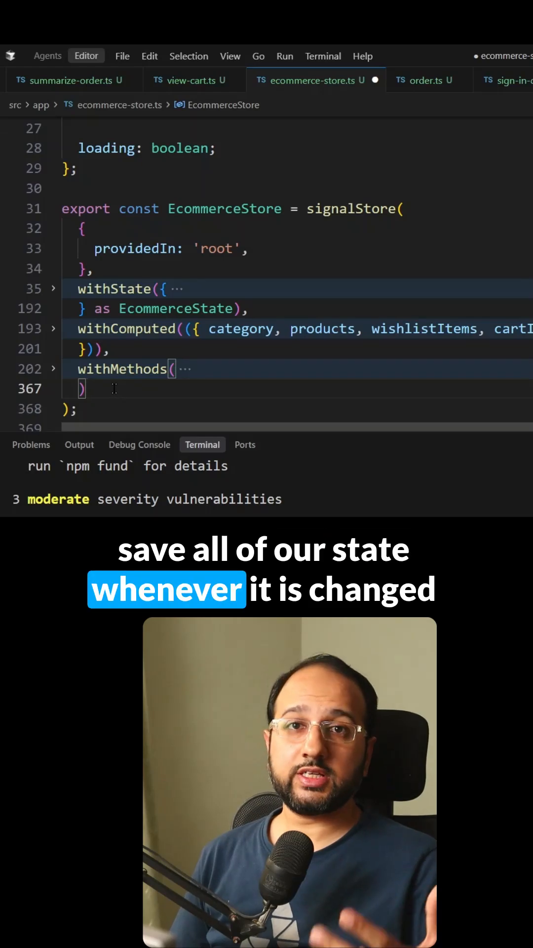
# Step: Insert withStorageSync({ key: 'modern-store' }) between withState and withComputed
pyautogui.write('withStorageSync({')
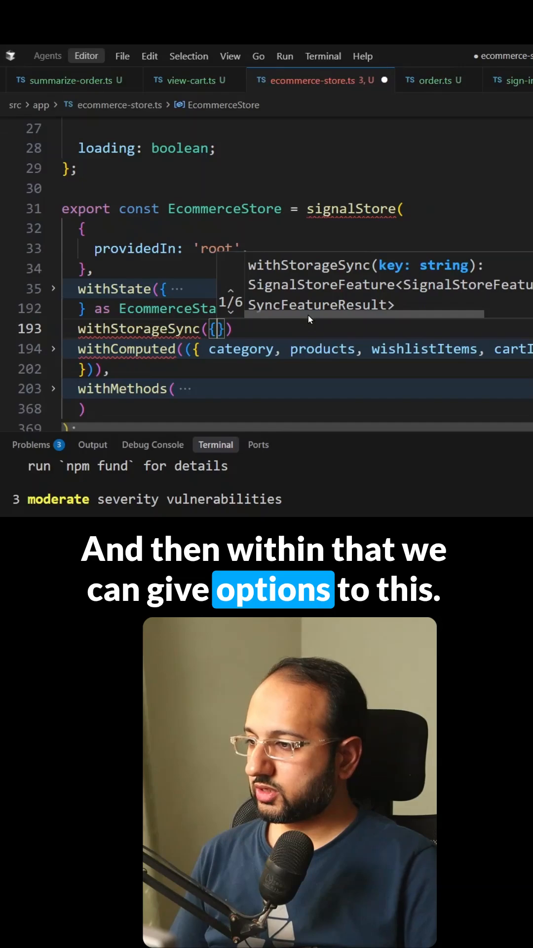
pyautogui.write("key: 'modern")
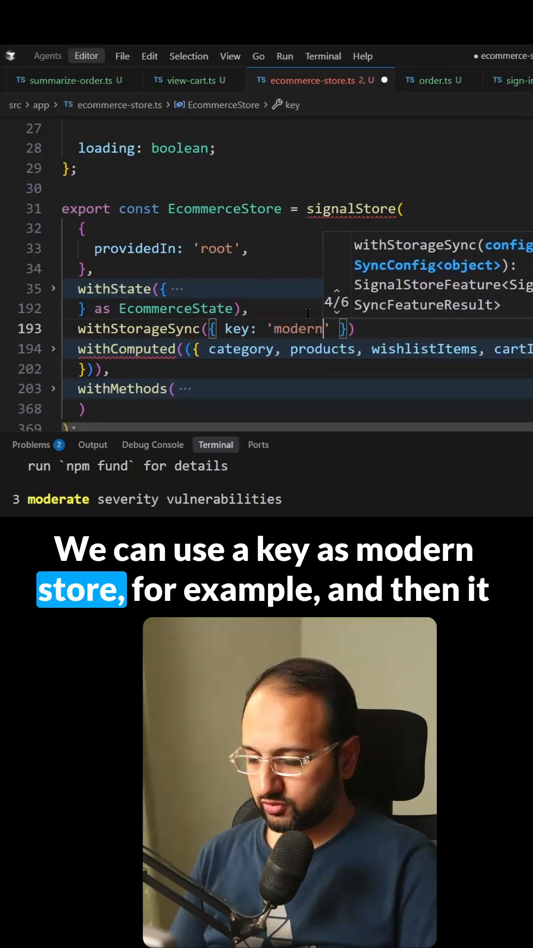
pyautogui.write('-store')
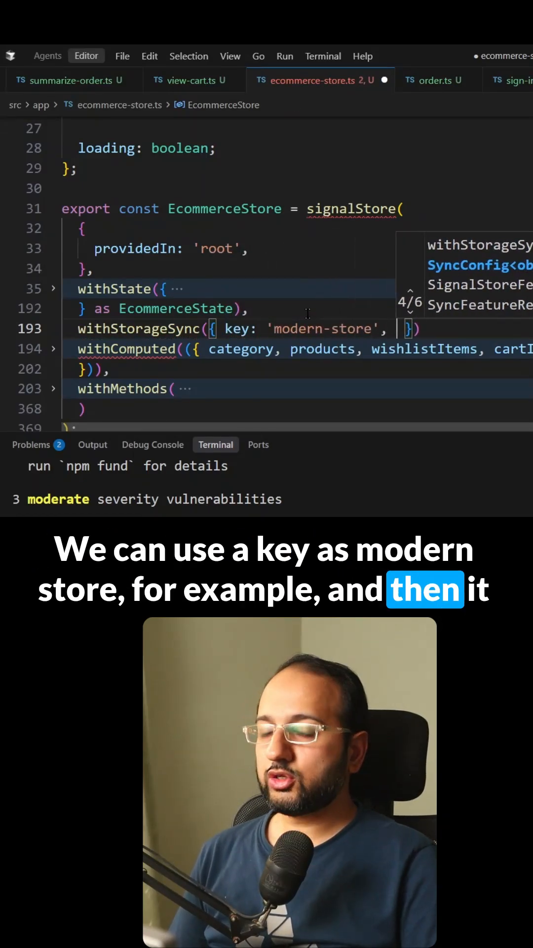
pyautogui.scroll(3)
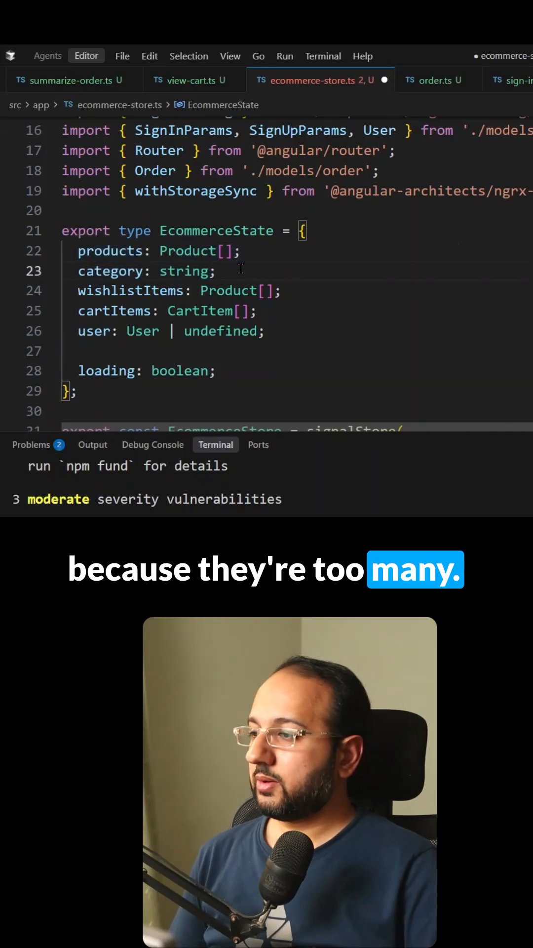
pyautogui.doubleClick(131, 291)
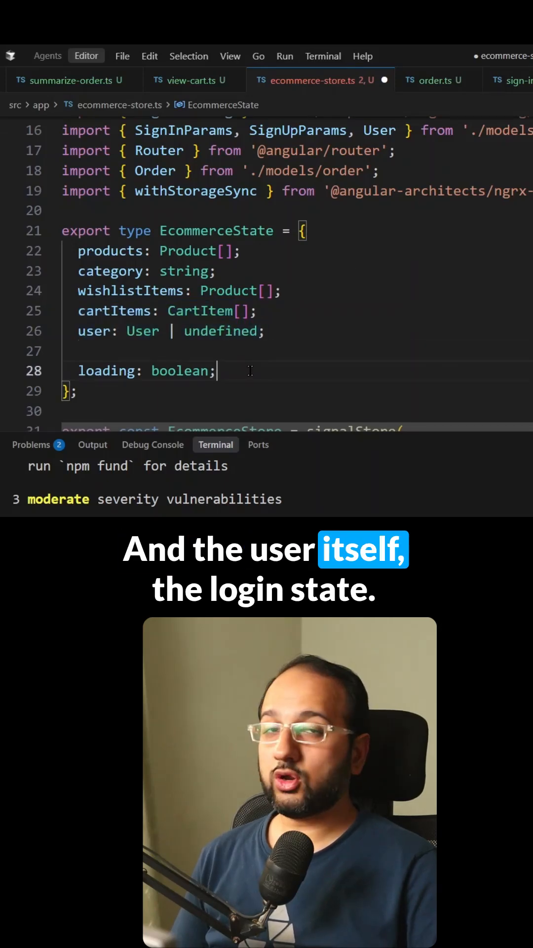
pyautogui.scroll(-3)
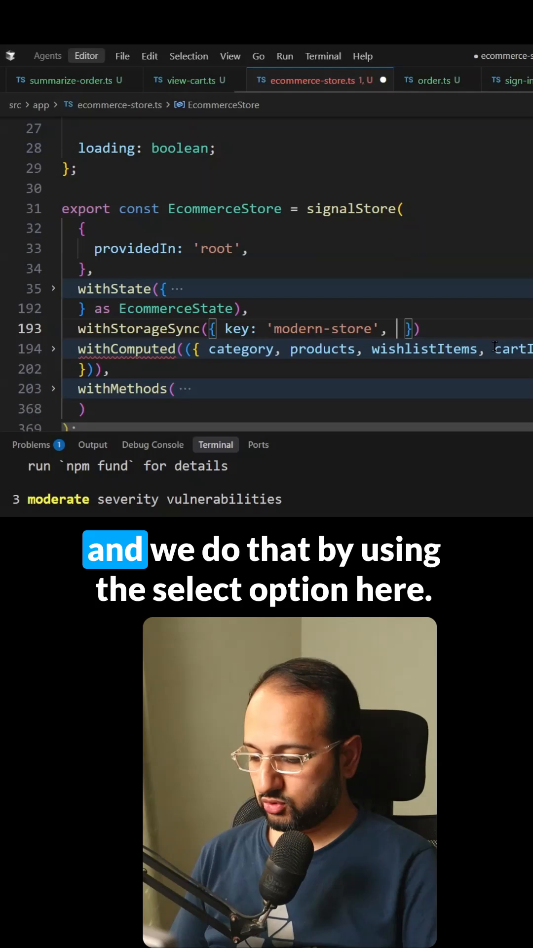
# Step: Add select: ({ wishlistItems, cartItems }) => ({ ... }) to the withStorageSync options
pyautogui.write('select: (')
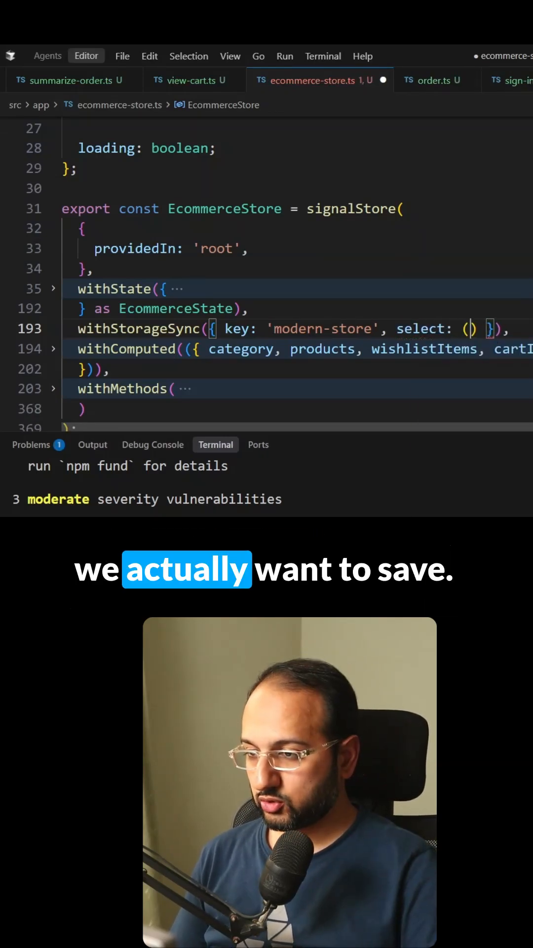
pyautogui.write('{')
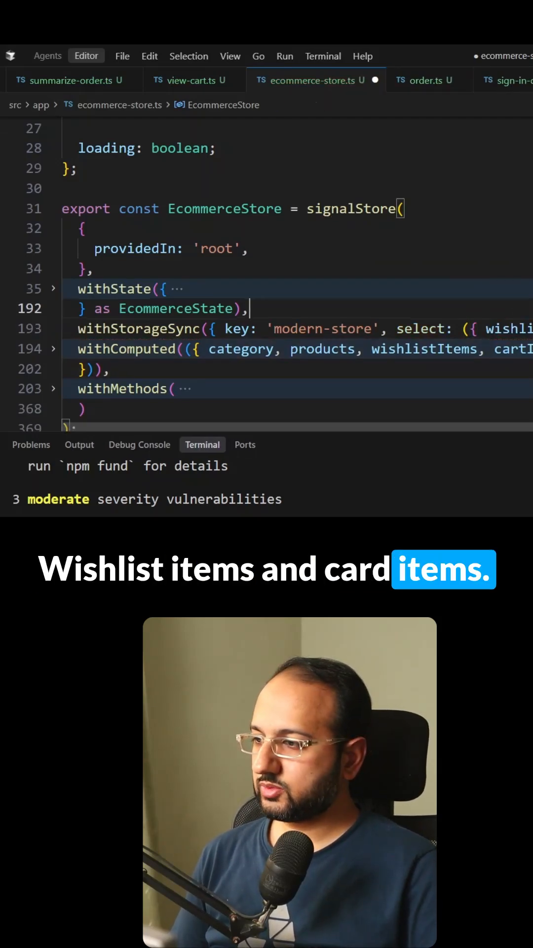
pyautogui.hscroll(3)
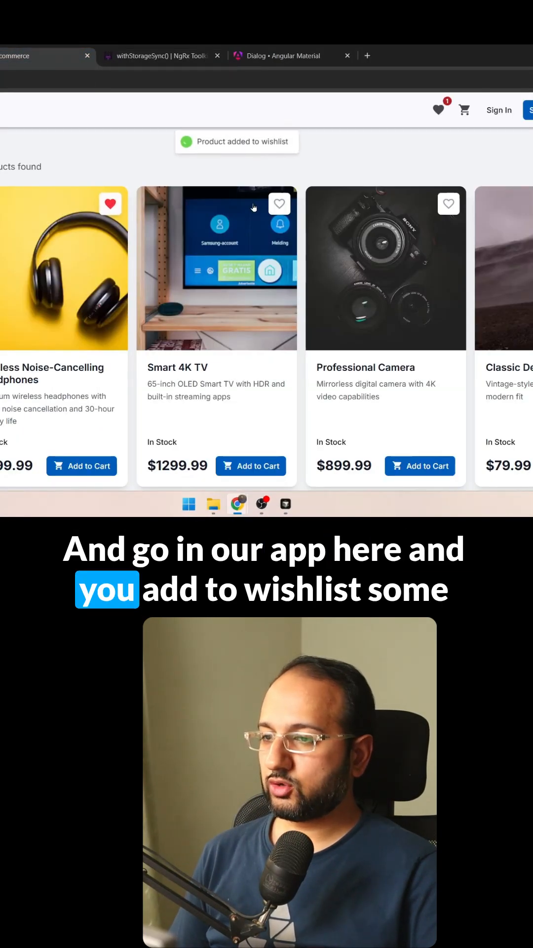
# Step: Wishlist the Smart 4K TV, move all items to cart, raise quantity, and sign in
pyautogui.click(278, 203)
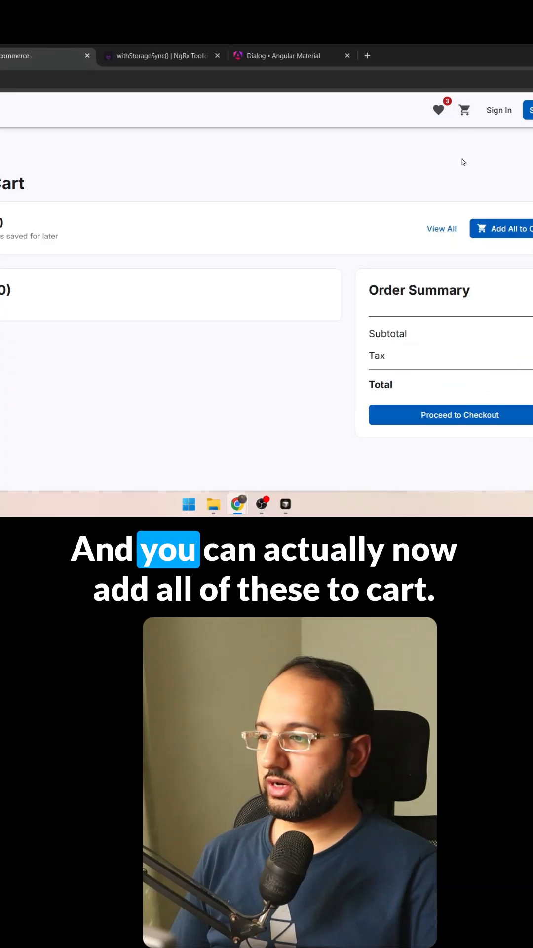
pyautogui.click(507, 228)
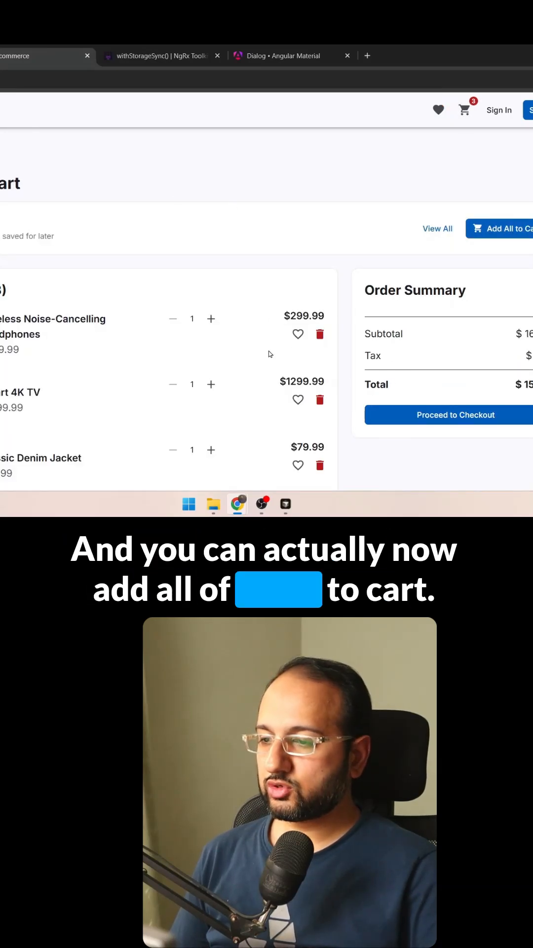
pyautogui.click(505, 228)
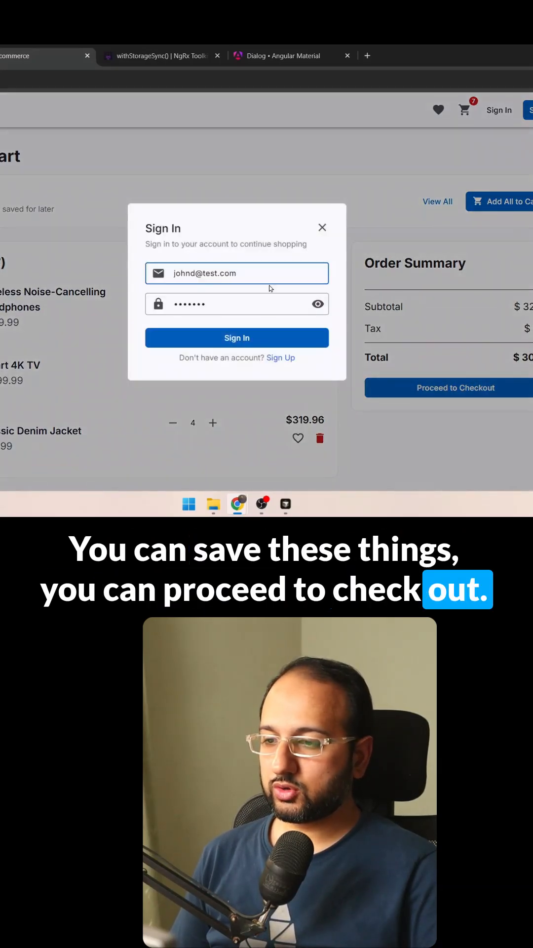
pyautogui.click(237, 338)
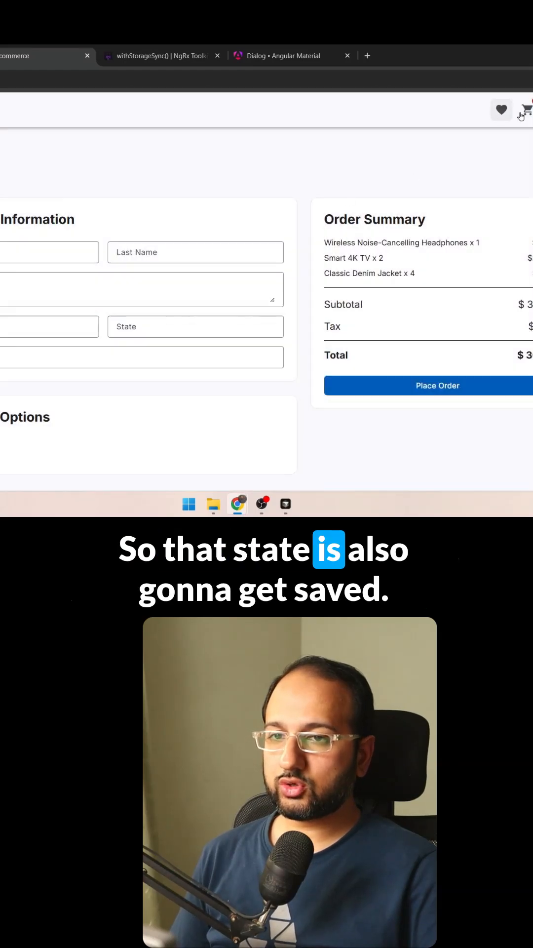